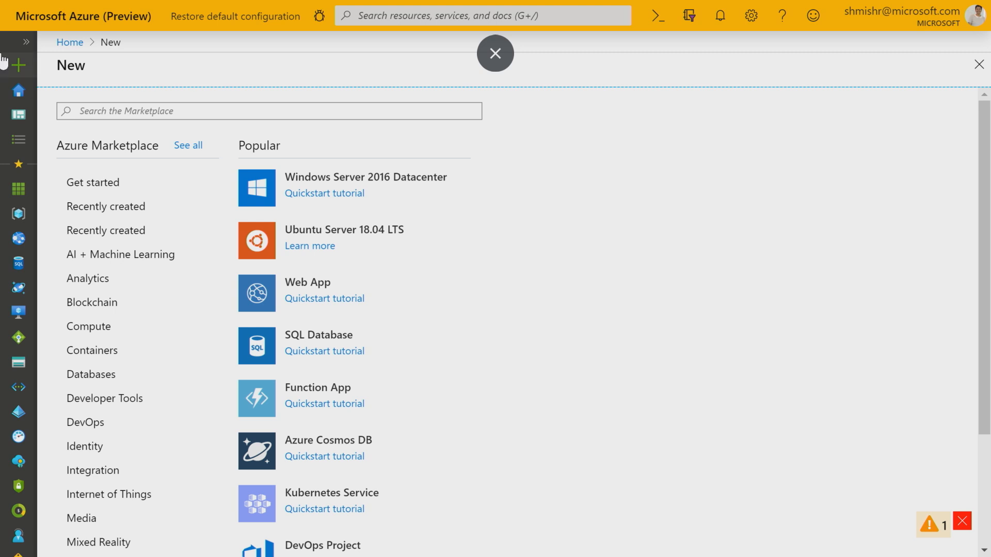
mouse_move(144, 449)
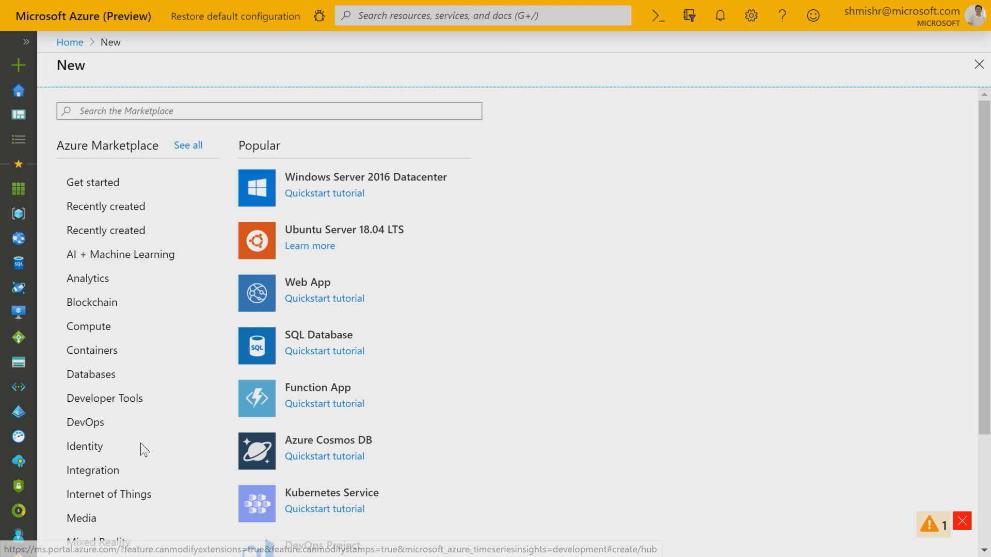
Start a new Time Series Insights environment on the PAYG (Preview) tier and scroll to Storage configuration.
left_click(109, 494)
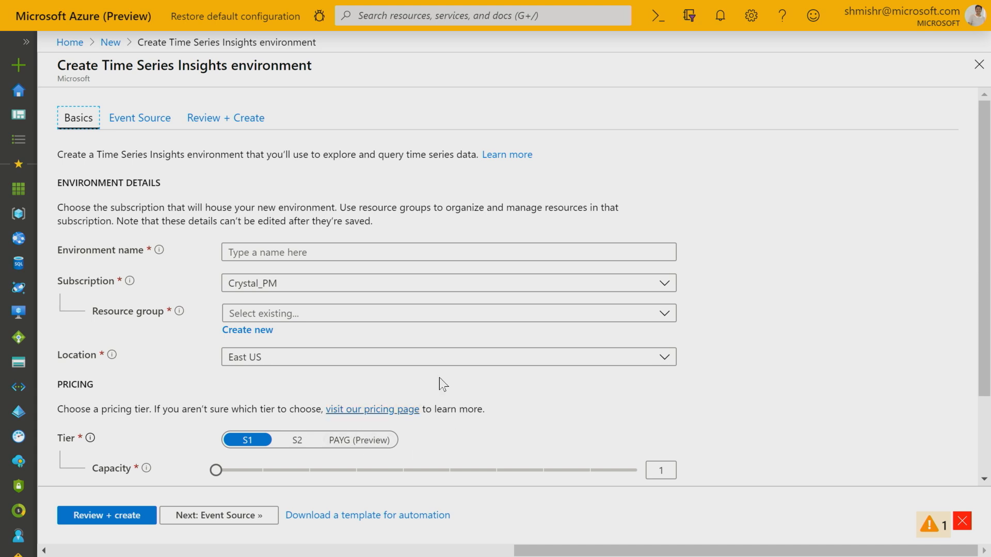
left_click(360, 439)
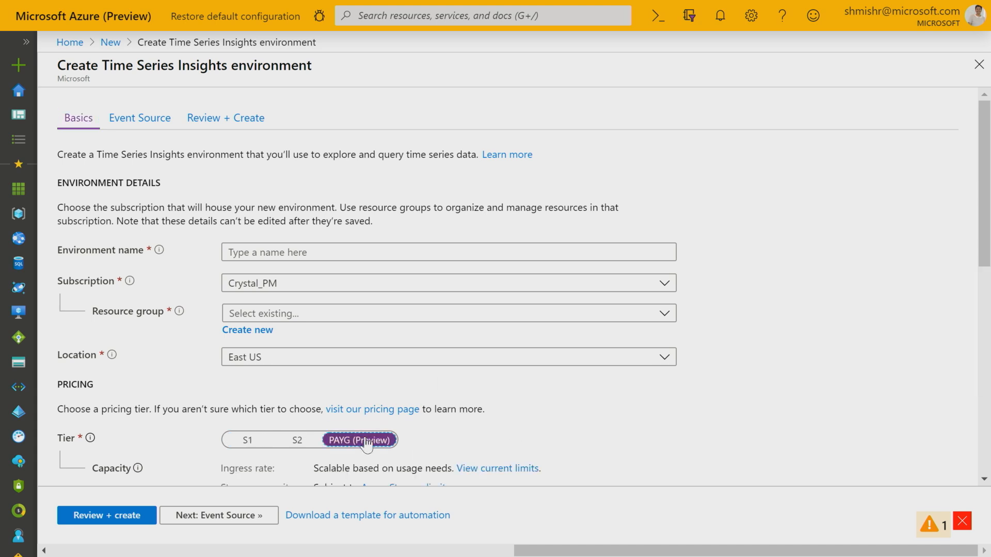
scroll("down", 3)
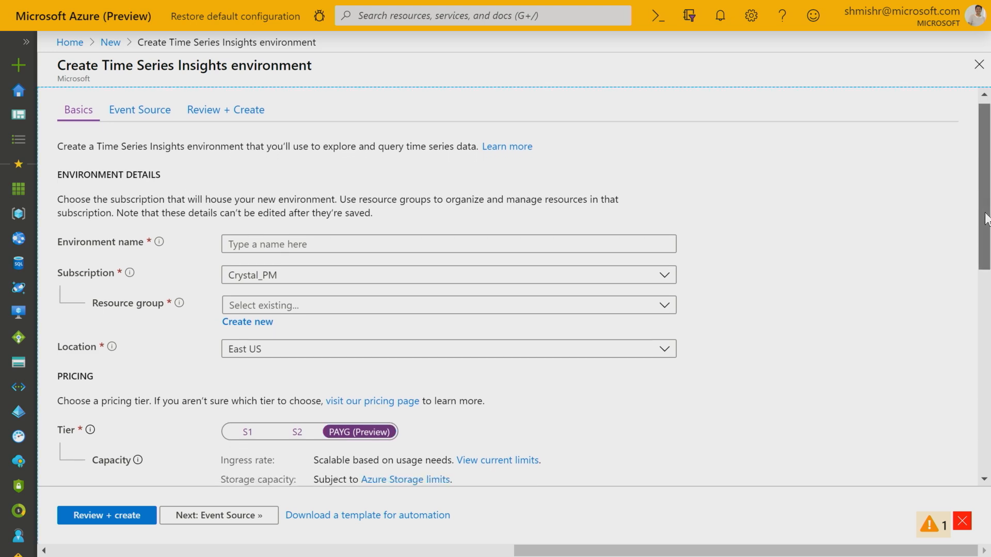
scroll("down", 3)
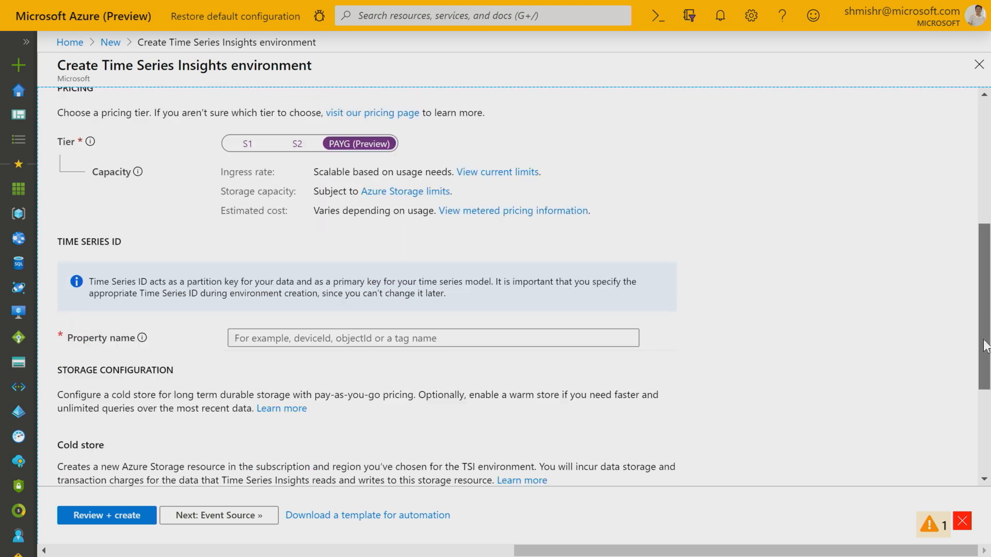
scroll("down", 3)
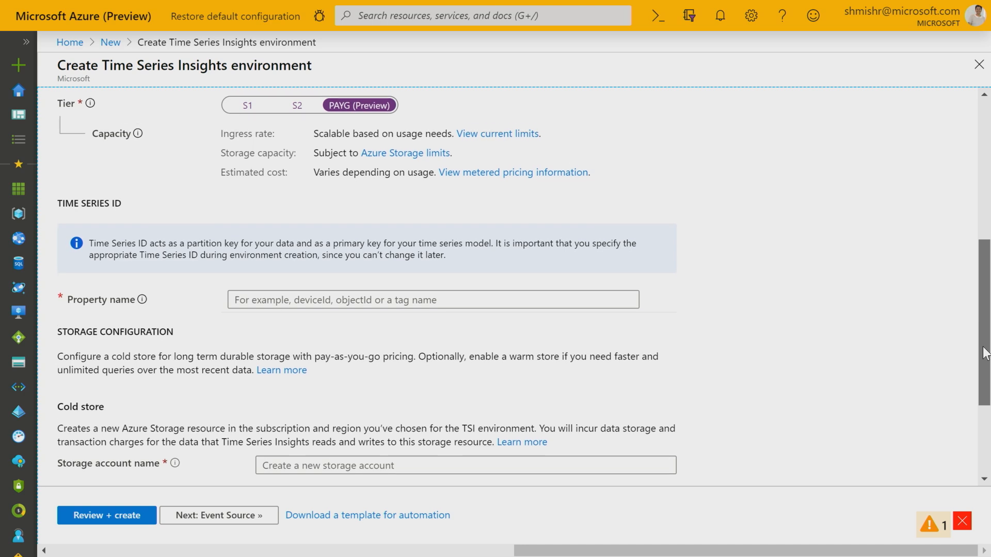
scroll("down", 3)
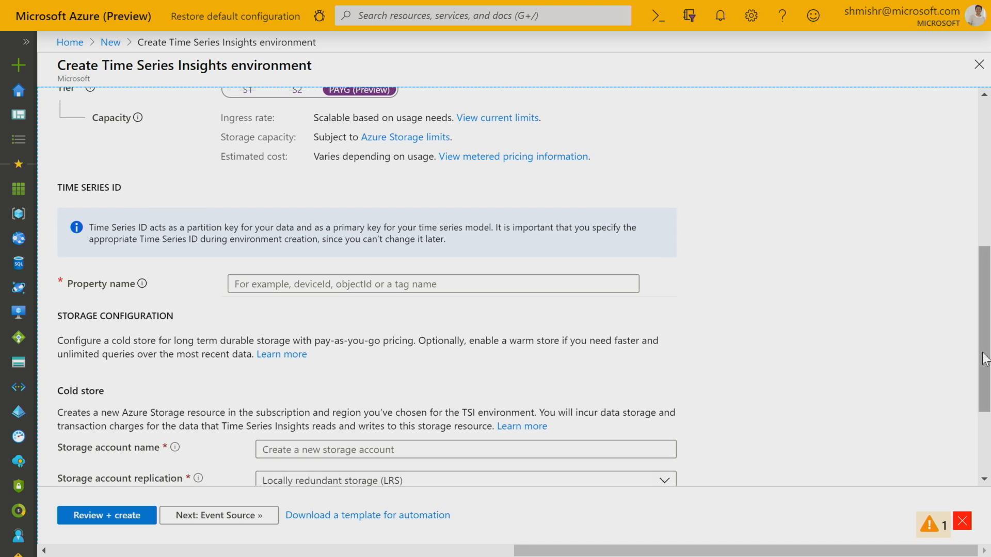
scroll("down", 3)
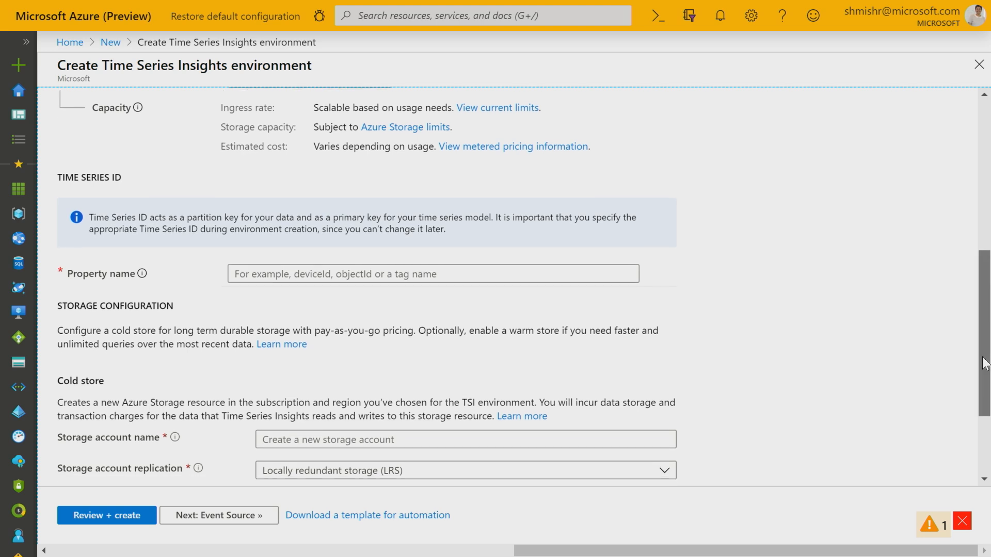
scroll("down", 3)
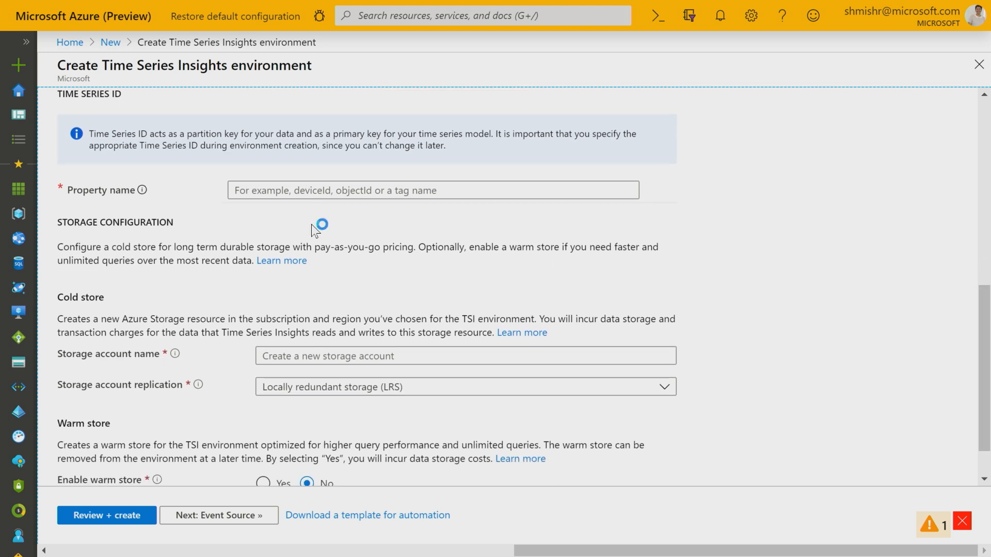
left_click(433, 191)
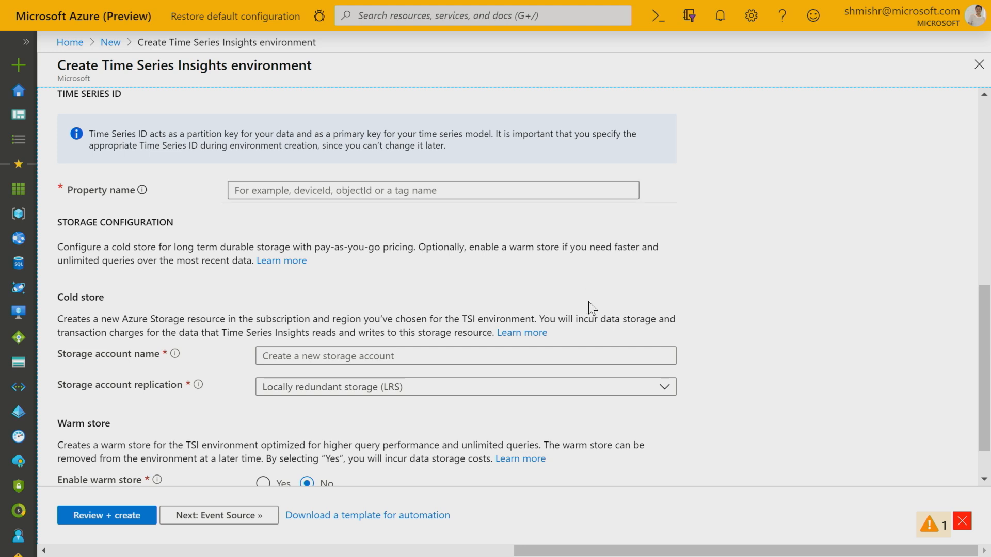
scroll("down", 3)
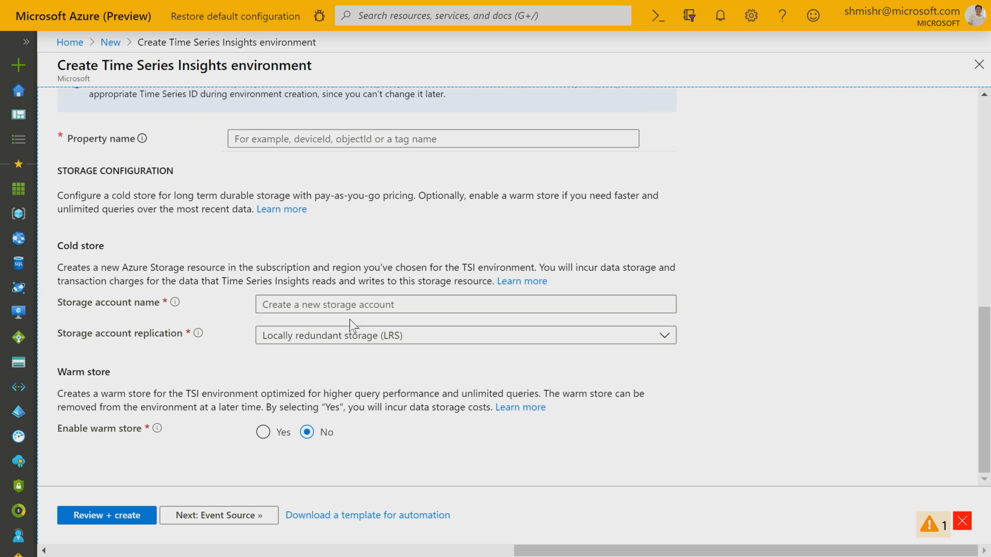
mouse_move(387, 423)
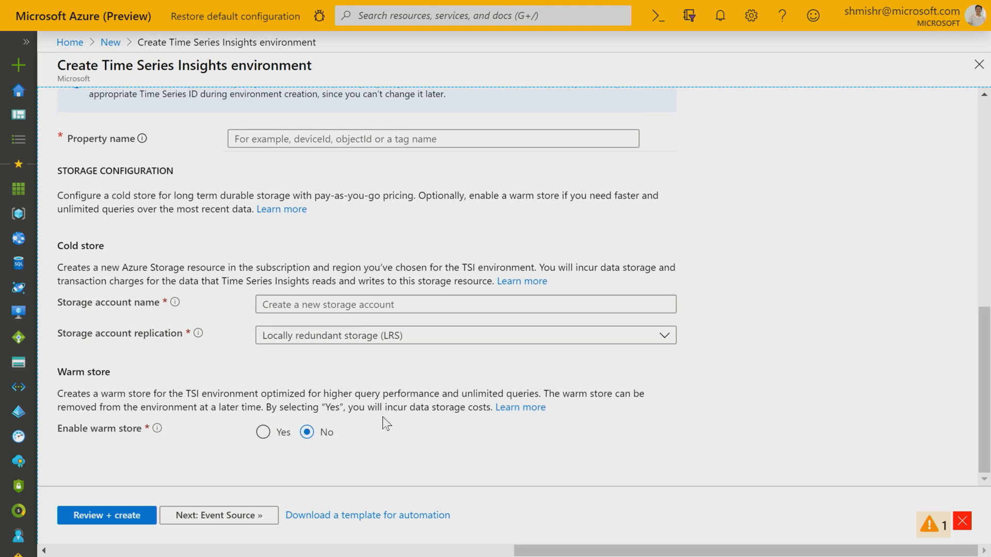
mouse_move(322, 446)
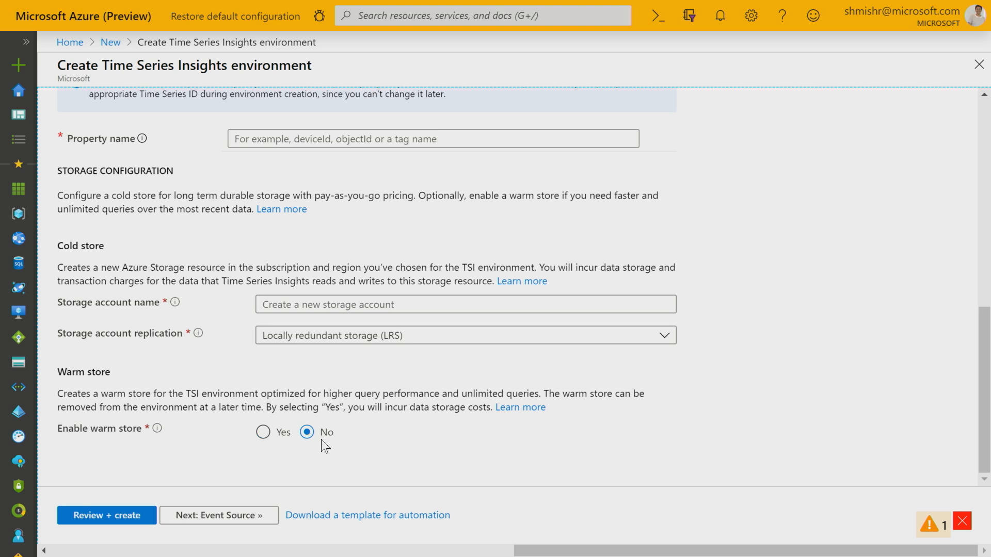
Enable the warm store with a data retention of 31 days.
left_click(262, 433)
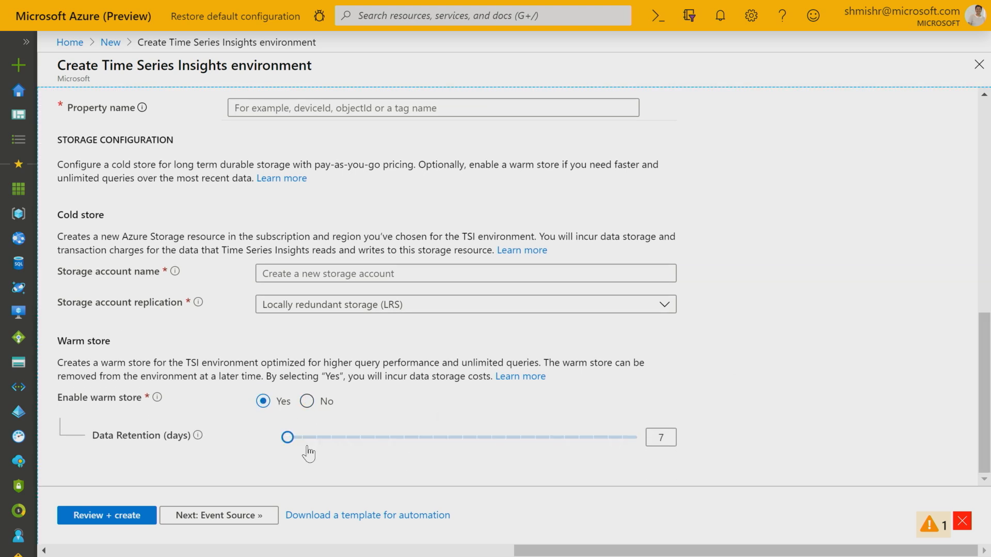
left_click_drag(287, 436, 364, 437)
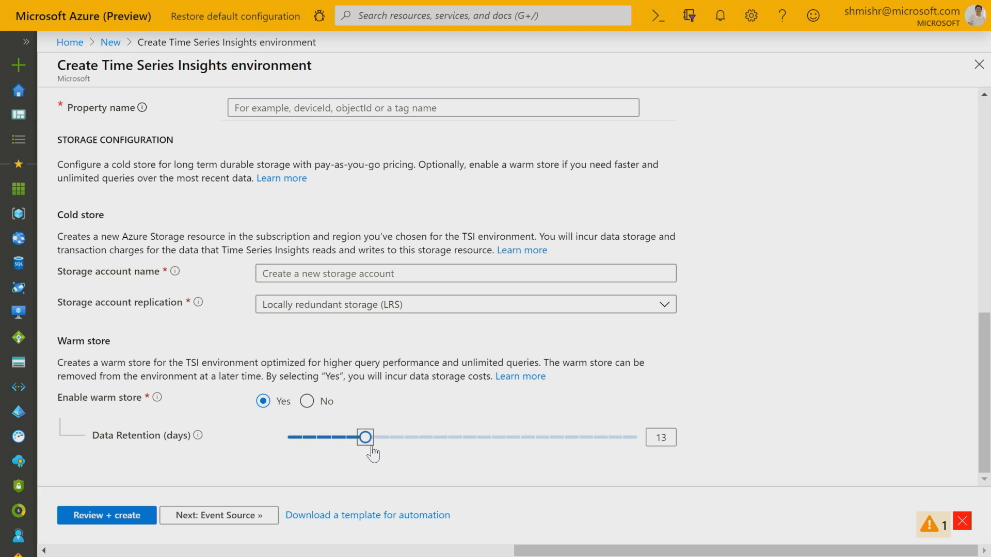
left_click_drag(365, 437, 637, 437)
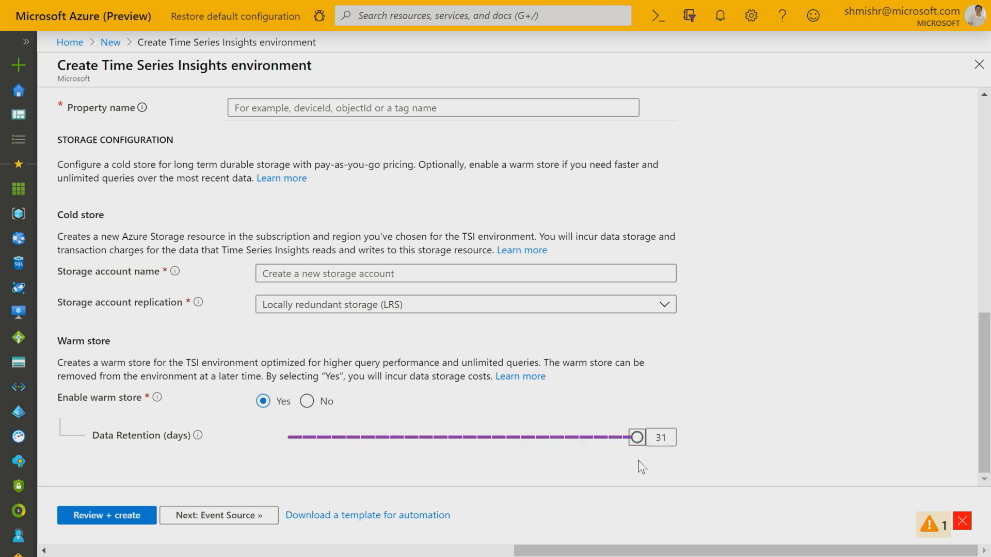
mouse_move(611, 414)
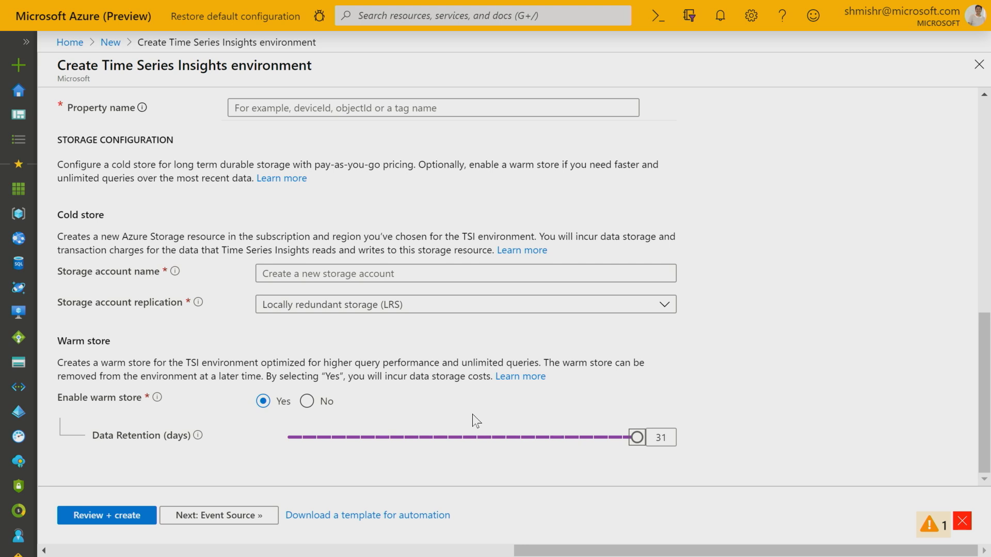
mouse_move(397, 304)
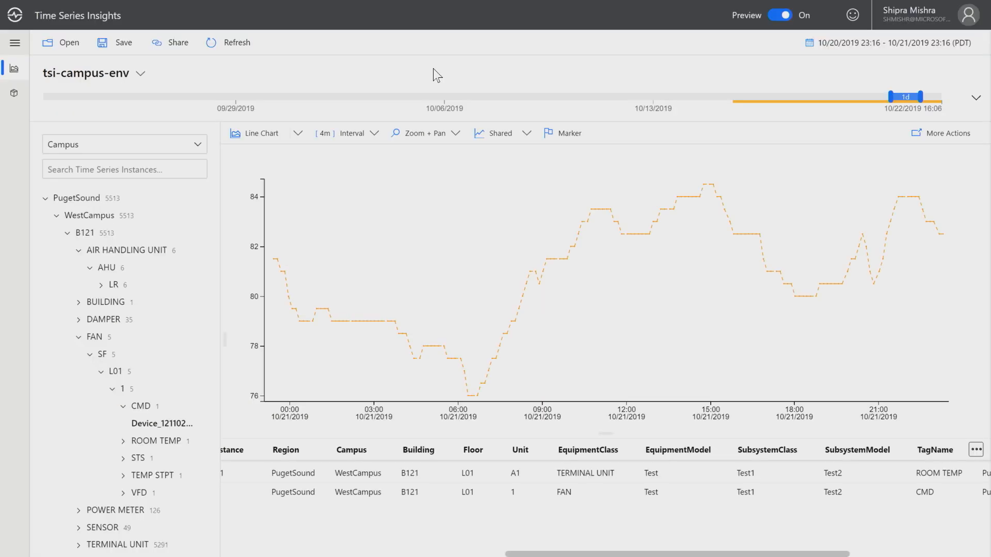
mouse_move(757, 108)
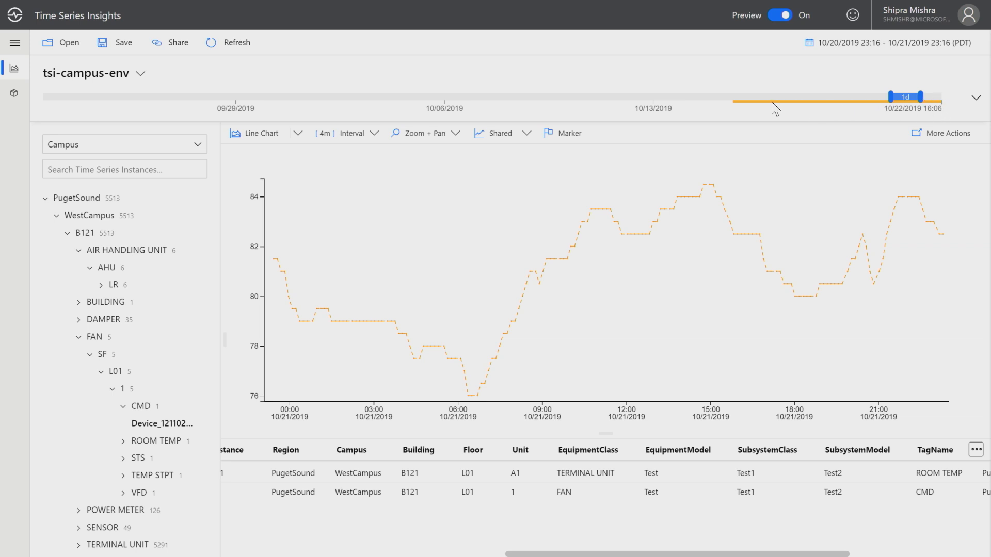
mouse_move(743, 109)
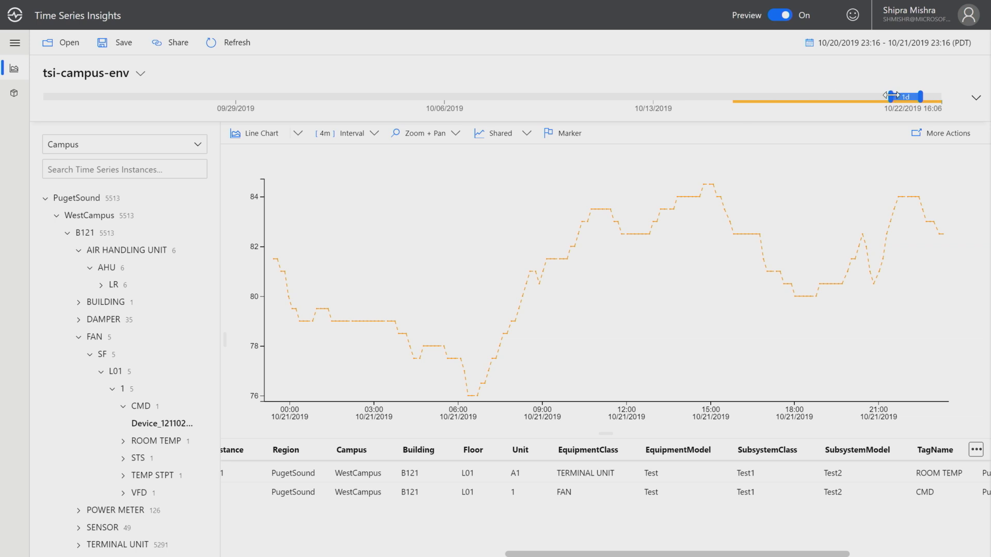
Widen the availability brush so the chart spans about six days, 10/15 to 10/21/2019.
left_click_drag(890, 96, 811, 96)
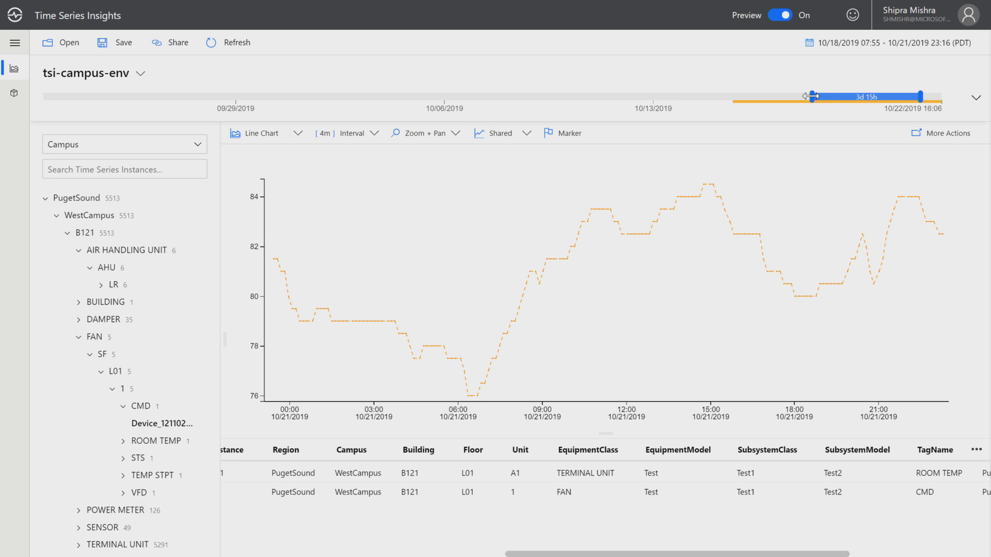
left_click_drag(811, 96, 735, 96)
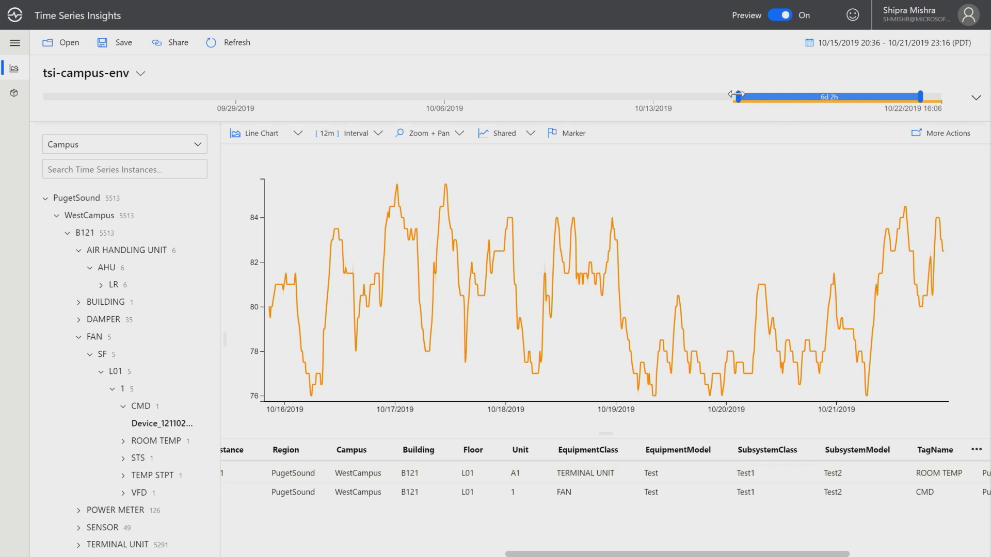
left_click_drag(735, 96, 654, 95)
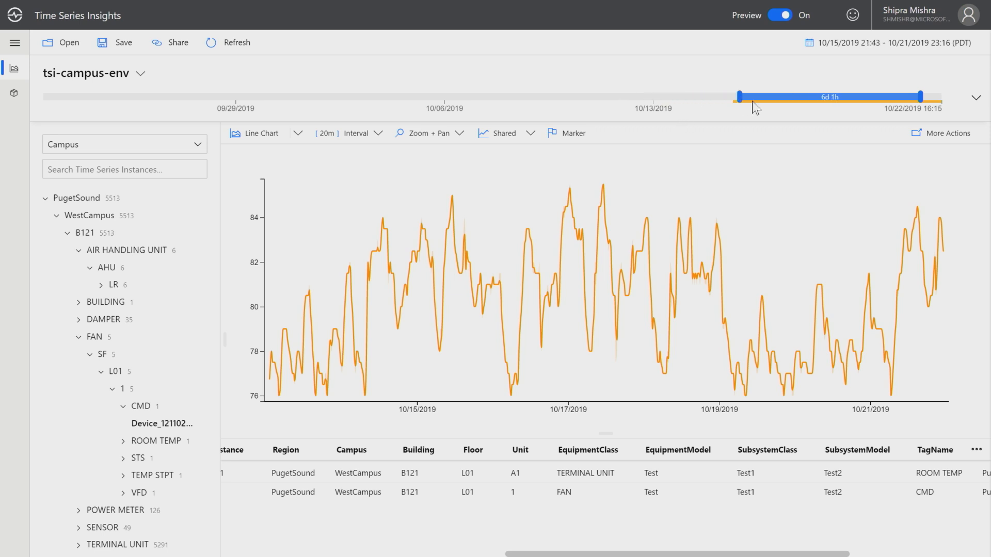
left_click_drag(724, 96, 763, 96)
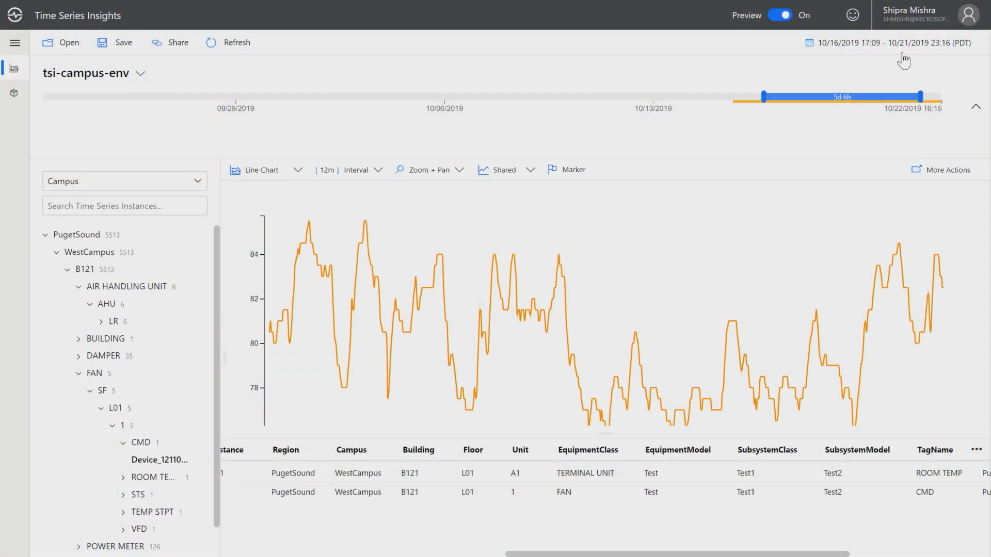
Review the 10/16/2019 17:09 to 10/21/2019 23:16 range in the time picker, then cancel.
left_click(887, 43)
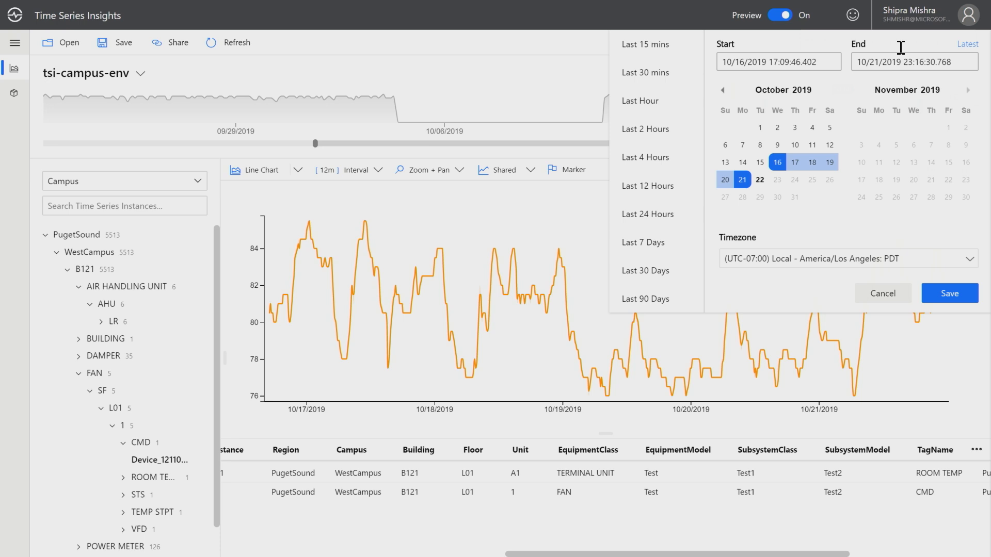
mouse_move(710, 314)
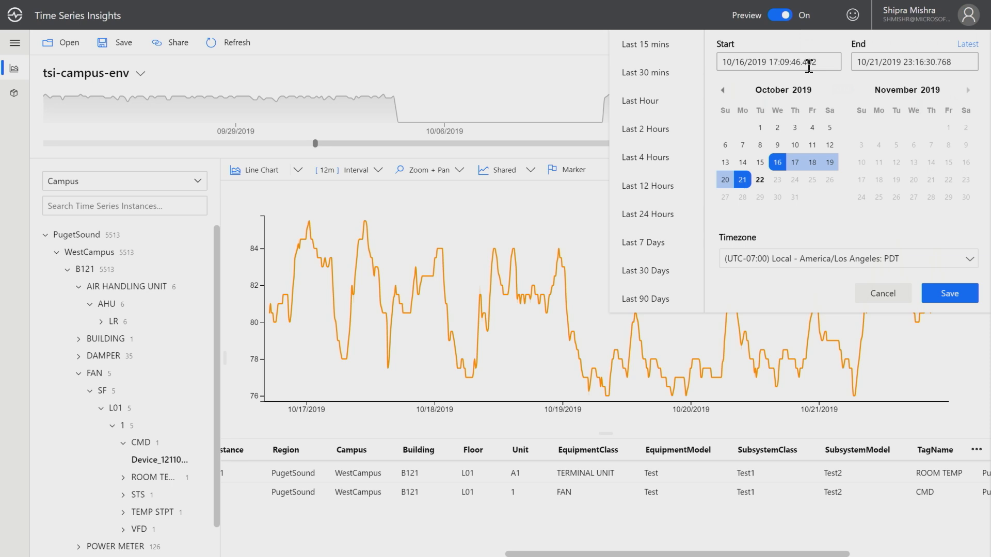
mouse_move(655, 214)
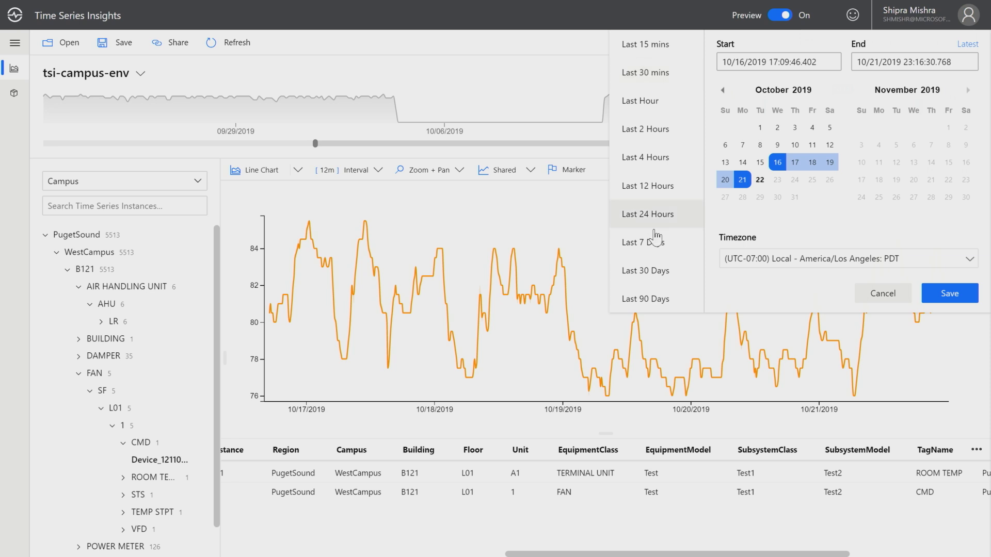
mouse_move(799, 36)
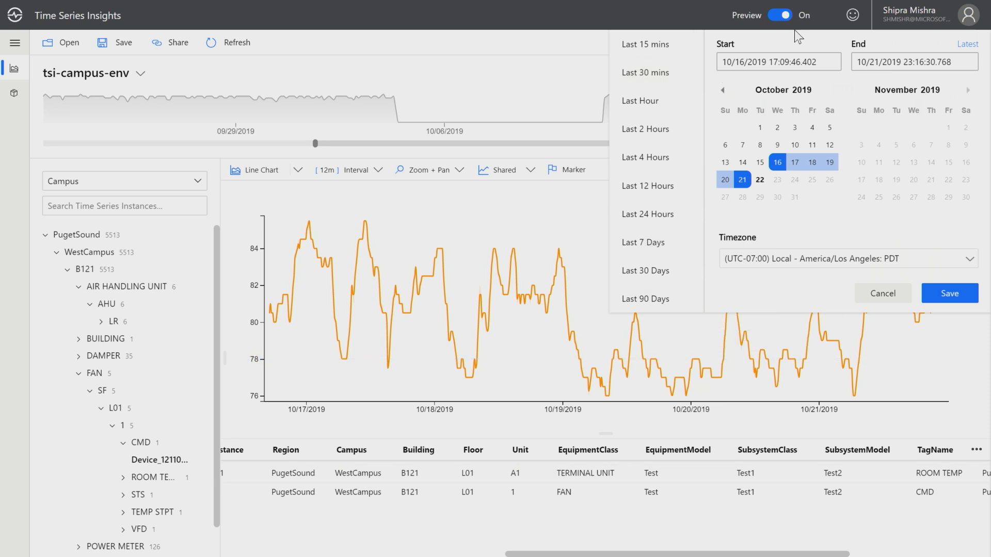
mouse_move(833, 300)
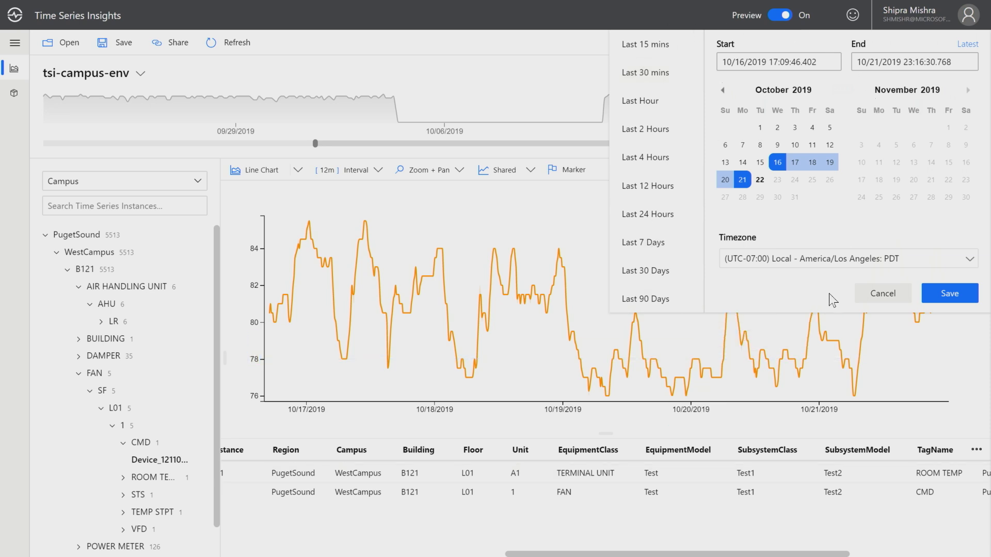
left_click(948, 293)
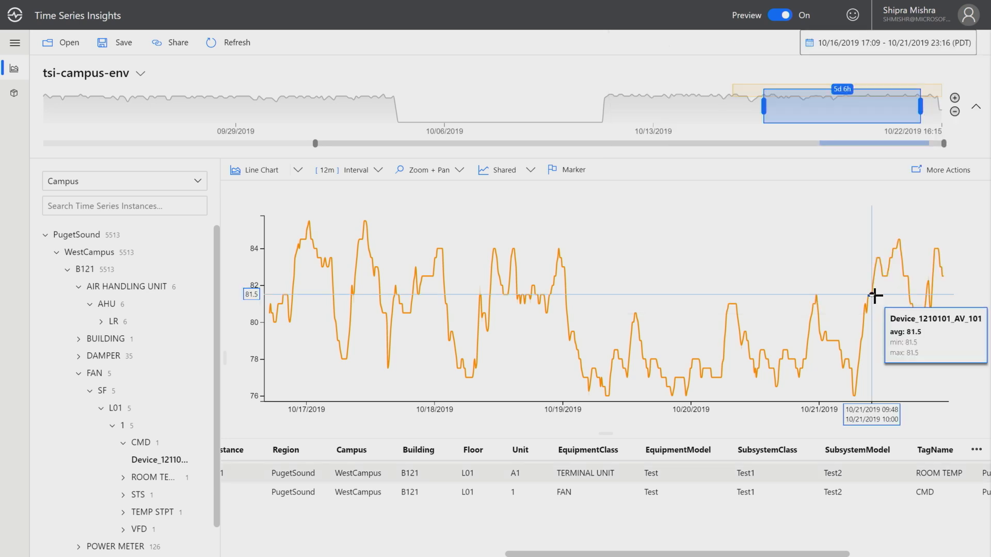
mouse_move(138, 201)
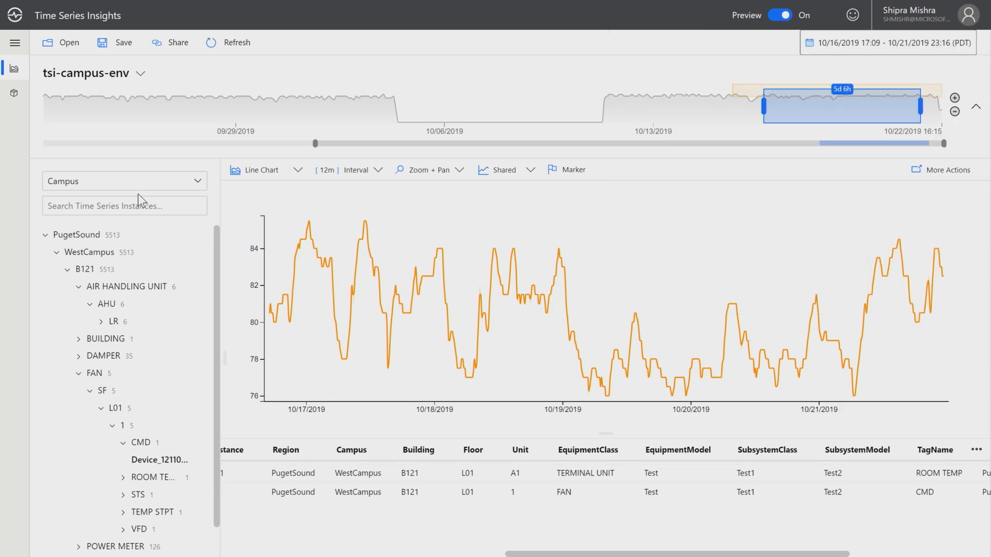
Search instances for 'ROOM TEMP', view the matches as a list, then clear the search.
left_click(125, 205)
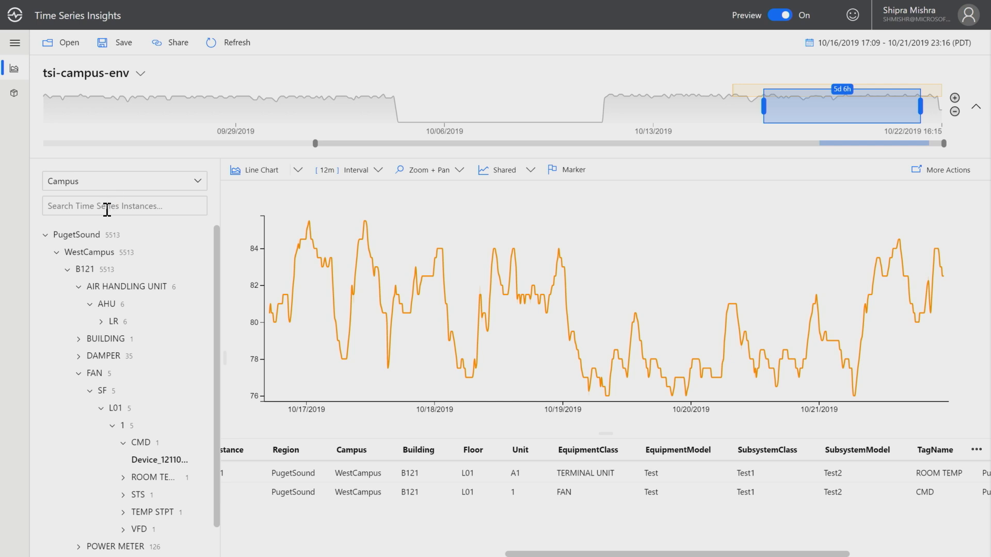
left_click(124, 205)
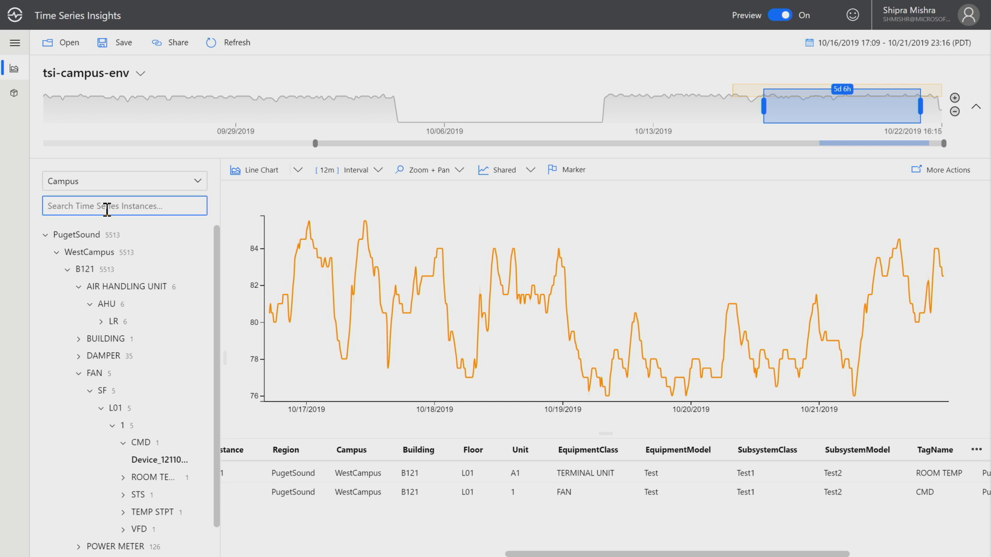
type("r")
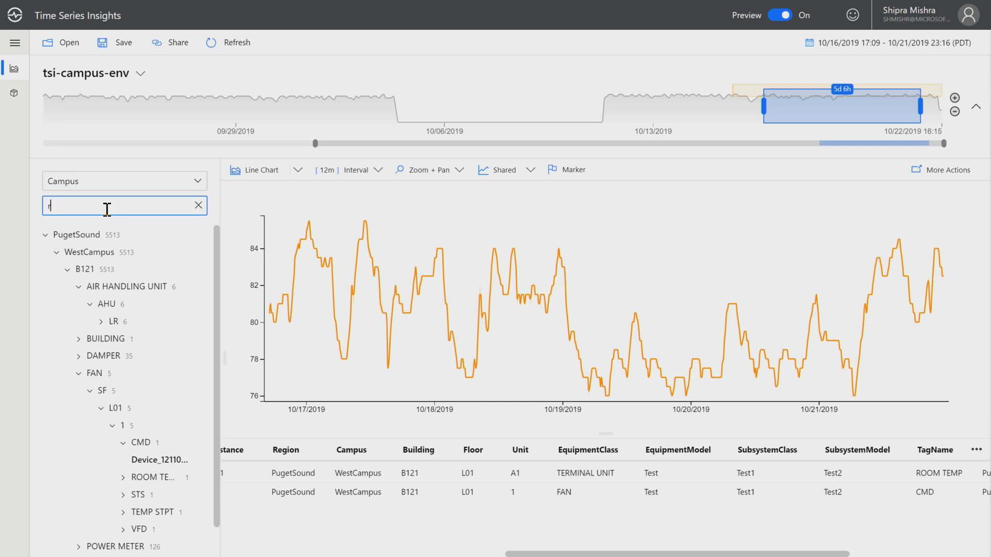
type("ROOM TEMP")
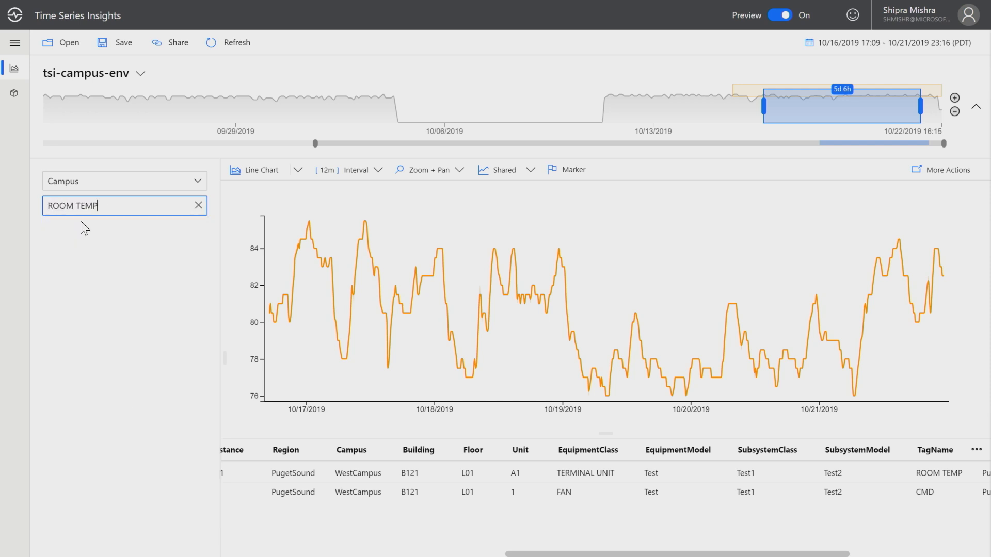
left_click(197, 206)
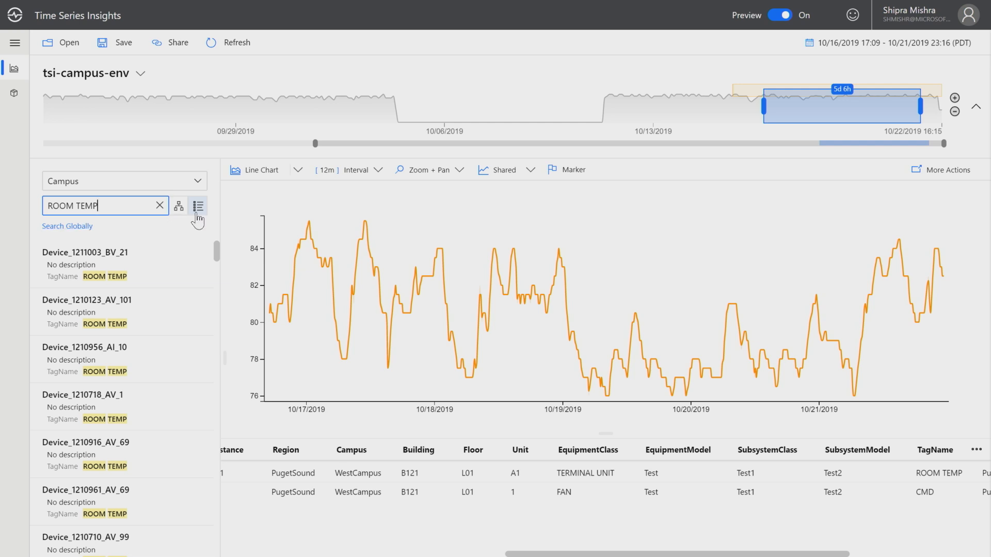
left_click(179, 206)
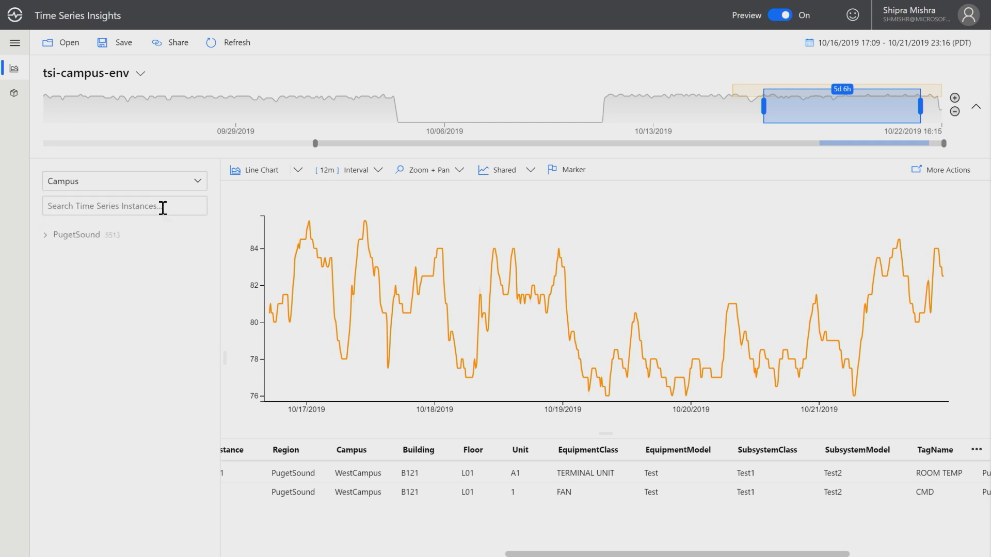
Expand PugetSound > WestCampus > B121 to reveal its equipment groups.
left_click(45, 235)
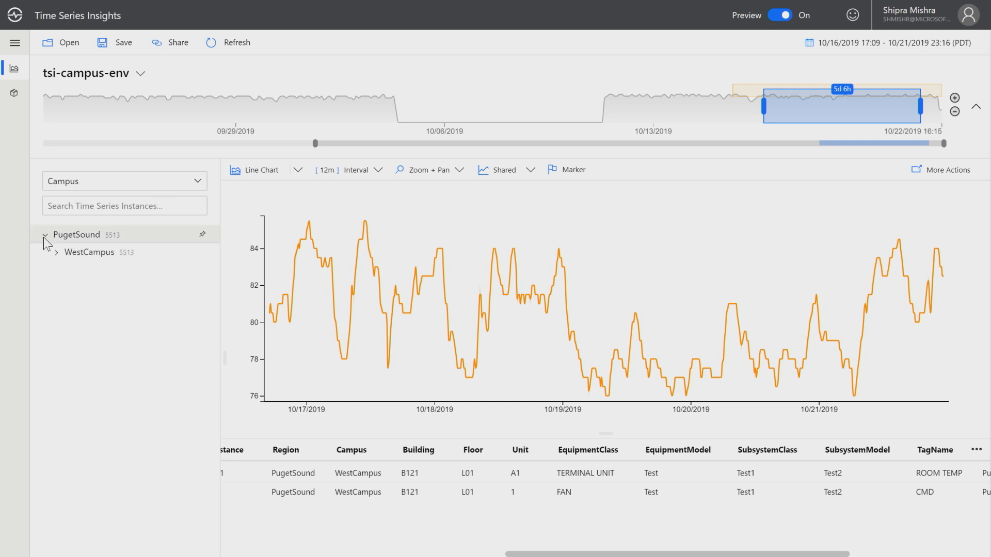
left_click(57, 252)
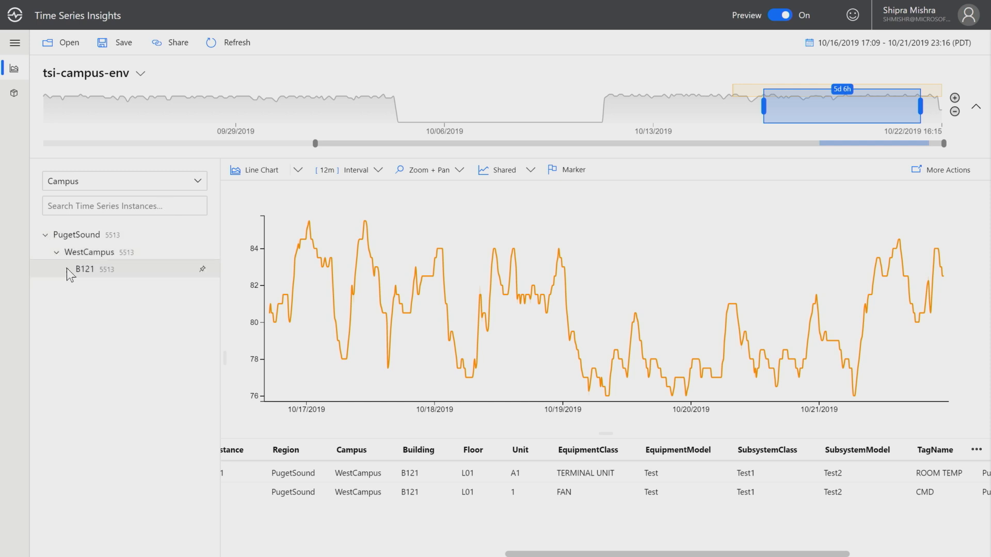
left_click(68, 268)
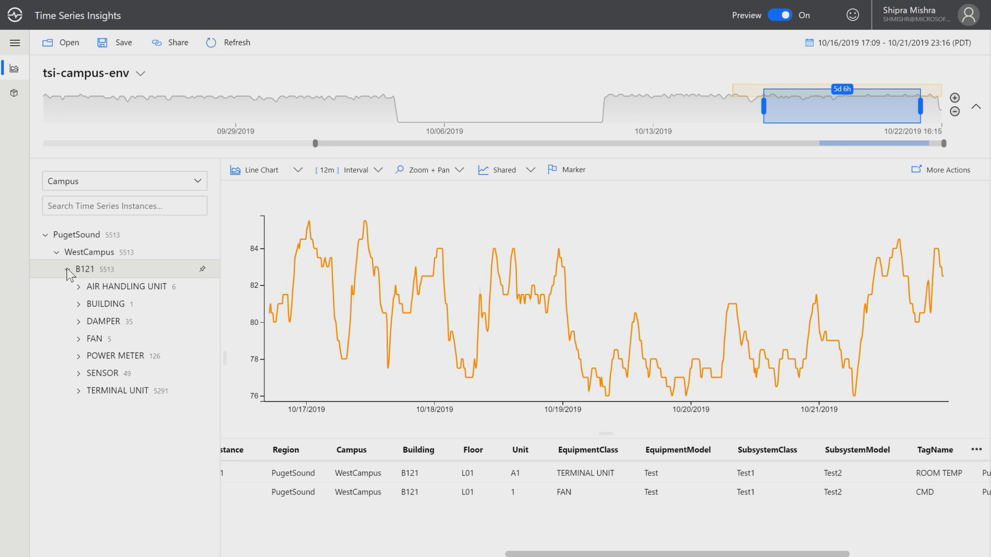